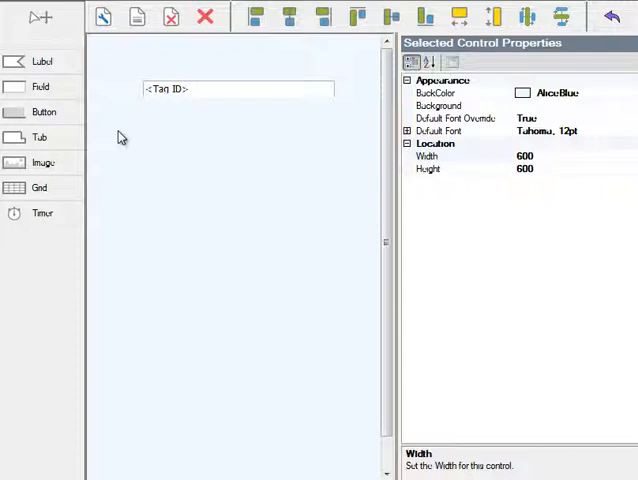
mouse_move(116, 136)
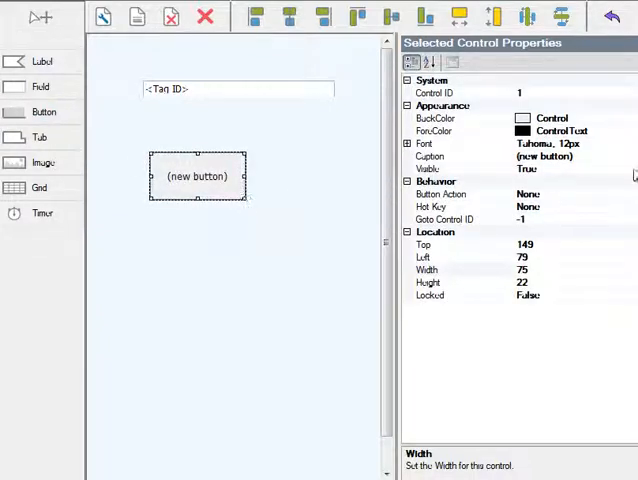
- Caption the new button under the Tag ID field as Tag Locator
click(432, 156)
text(Tag Locator)
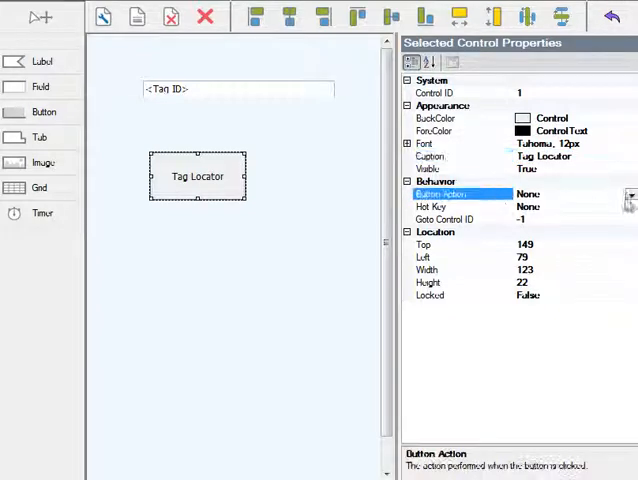
- Set the button's action to RFIDTagLocator from the Button Action list
click(628, 192)
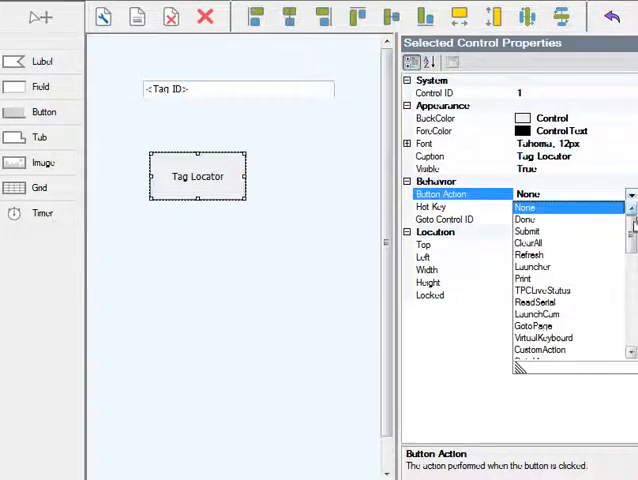
scroll(down, 3)
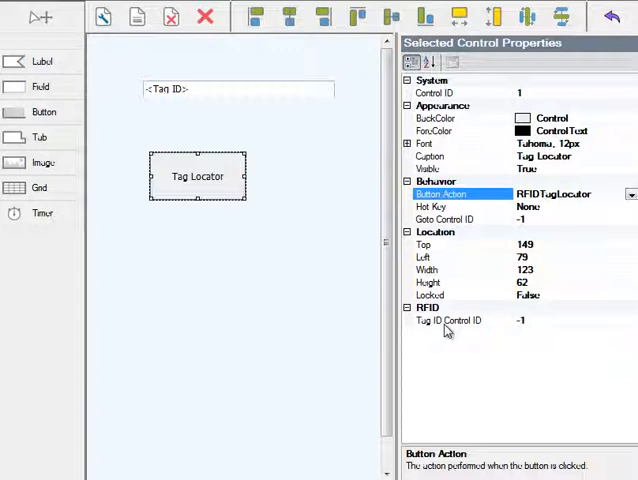
click(450, 320)
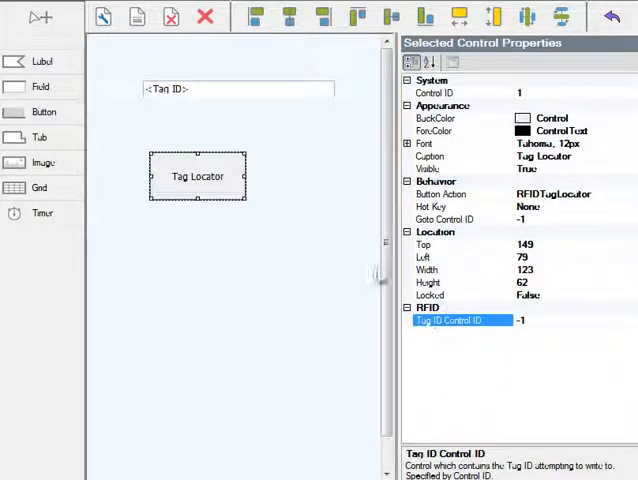
mouse_move(260, 130)
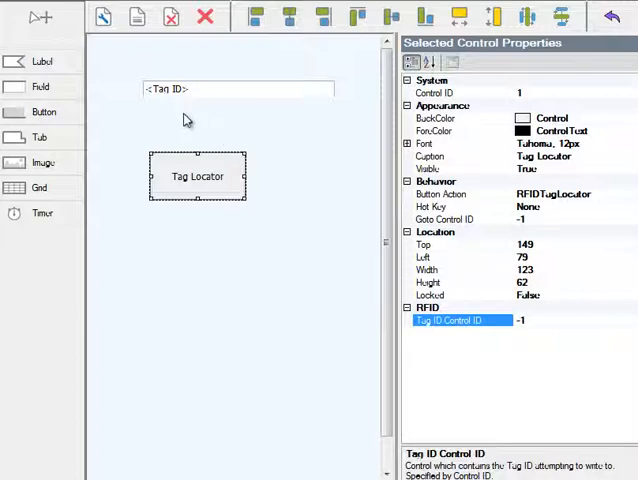
mouse_move(192, 116)
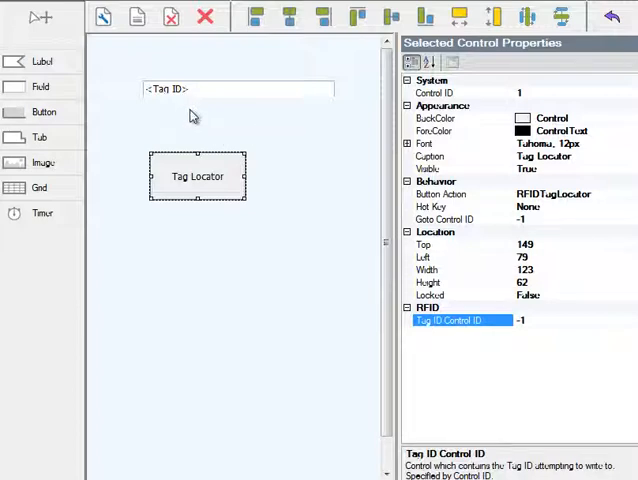
mouse_move(260, 208)
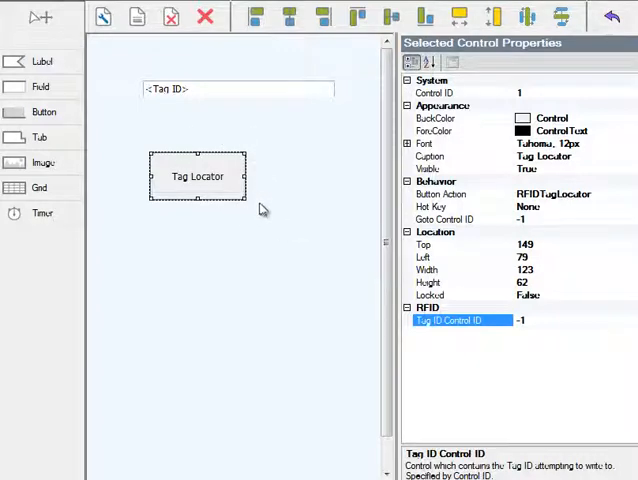
mouse_move(208, 110)
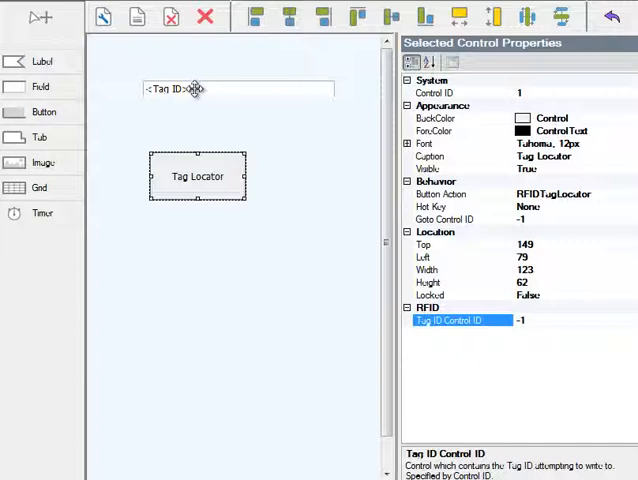
- Set the button's Tag ID Control ID to 0, matching the Tag ID field
click(230, 88)
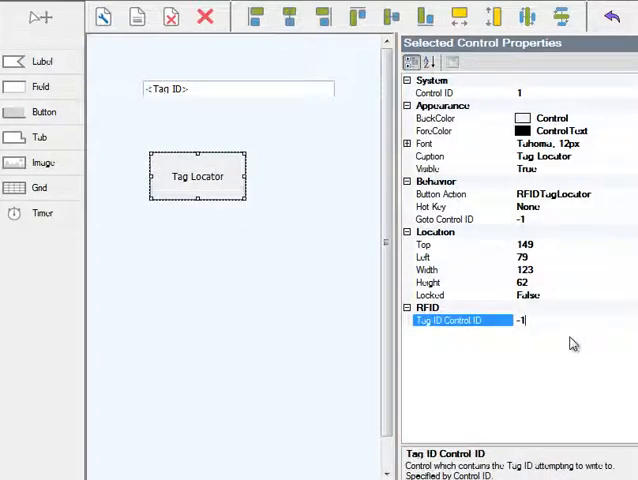
text(0)
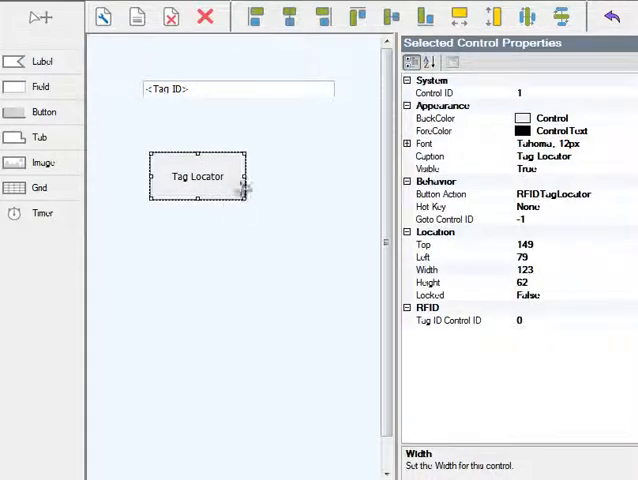
mouse_move(248, 244)
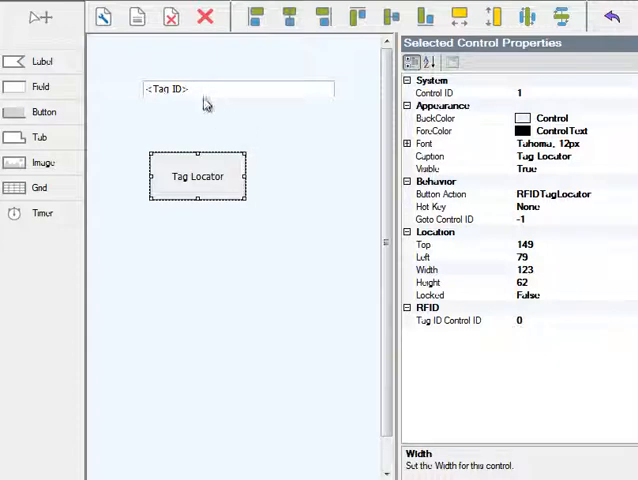
click(180, 88)
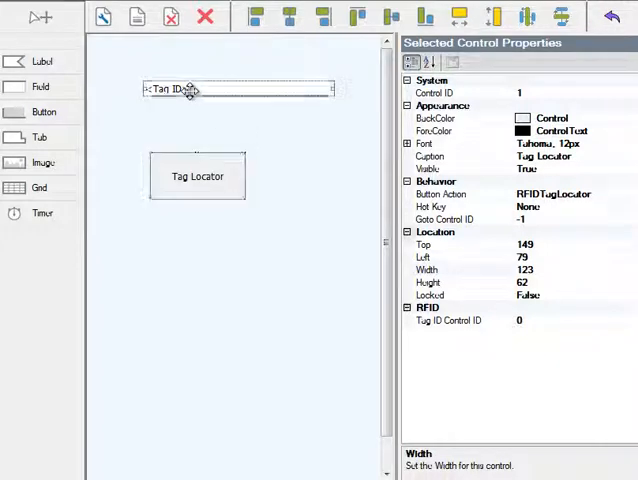